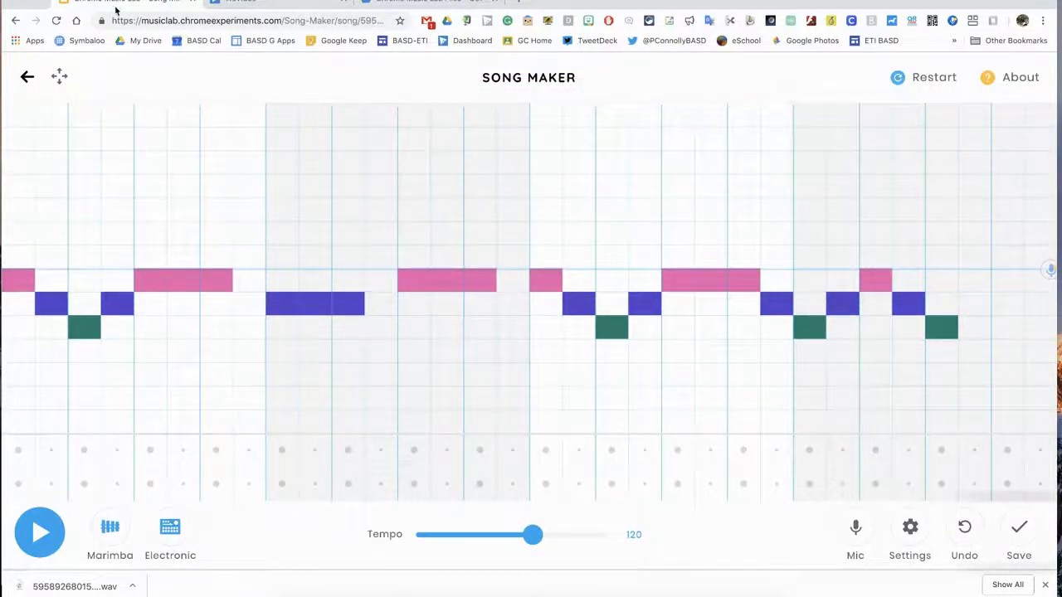
Step: Save the Song Maker melody to get a share link and download it as a WAV
left_click(1019, 527)
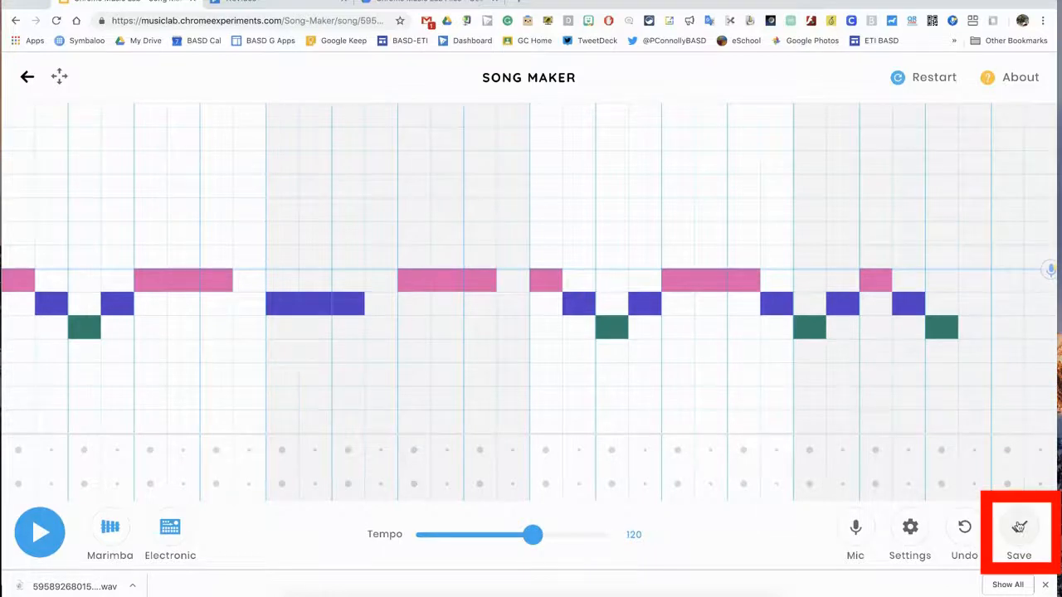
left_click(1019, 531)
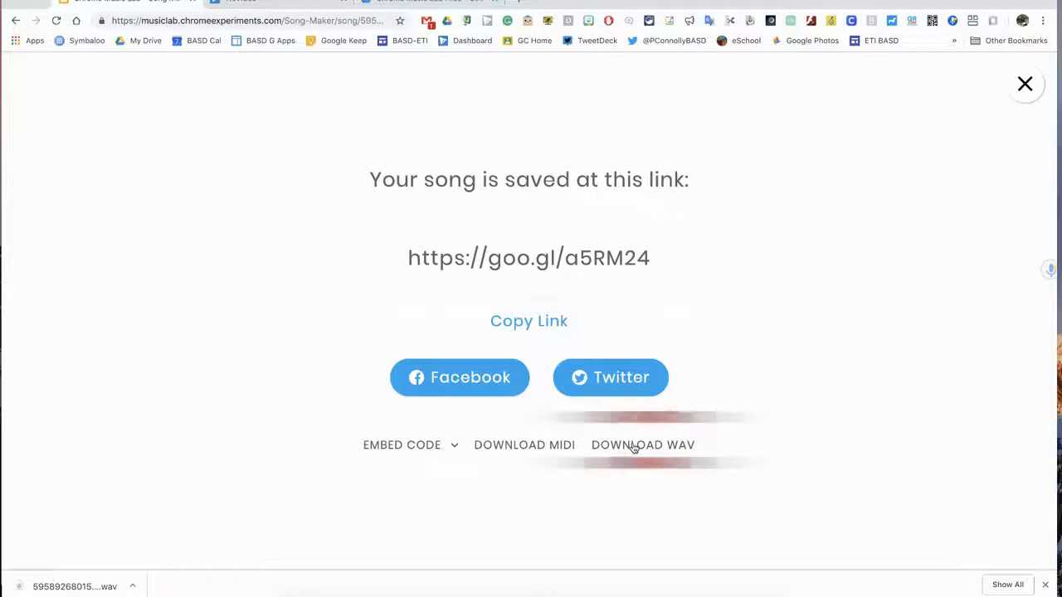
left_click(643, 445)
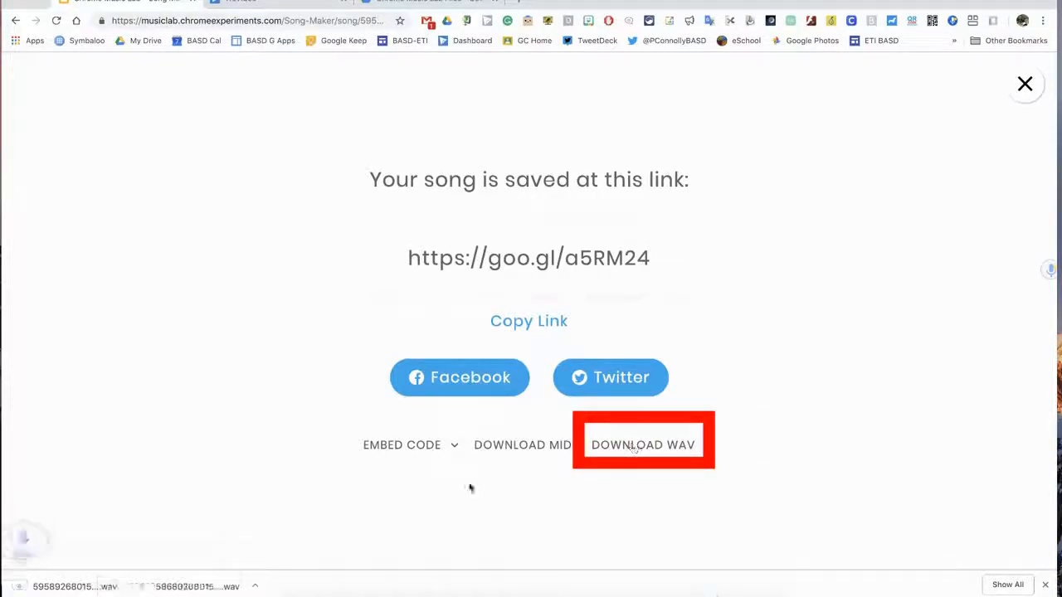
left_click(643, 445)
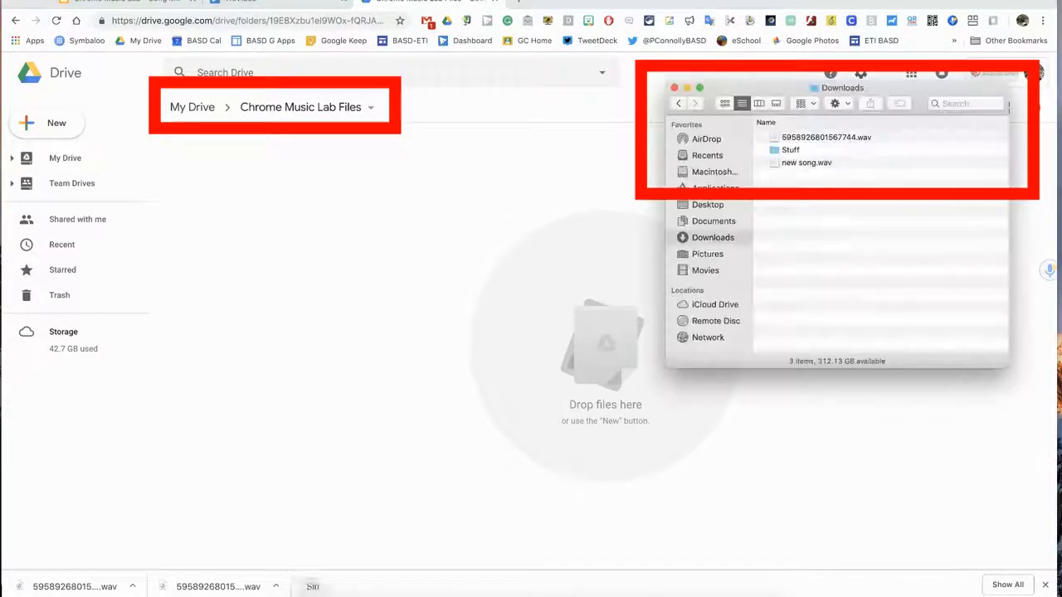
Step: Drag the downloaded WAV song into the Chrome Music Lab Files Drive folder
left_click(825, 137)
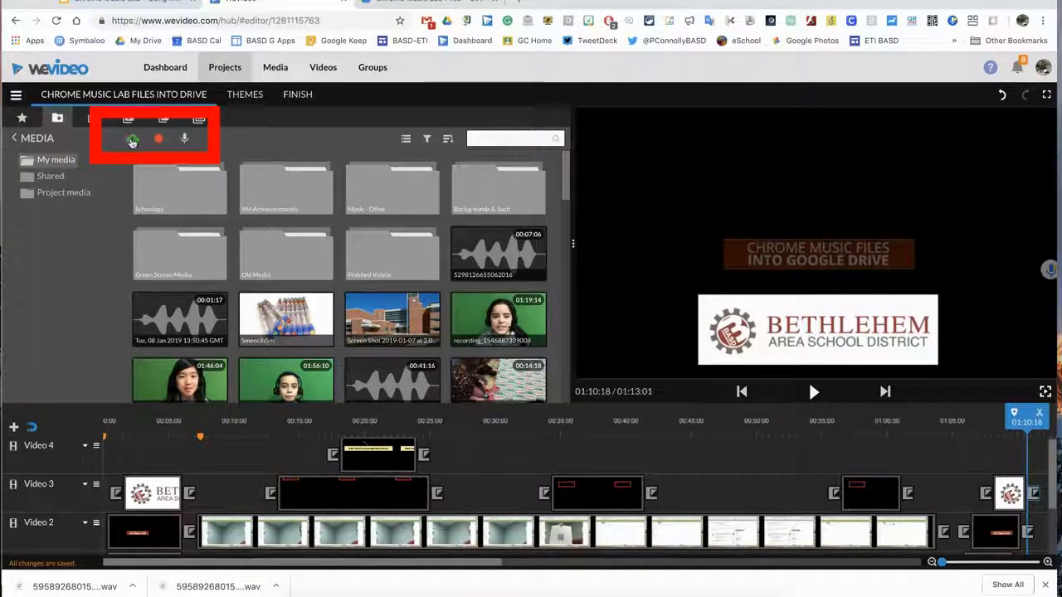
Step: Open WeVideo's Import media window using the green icon in the Media panel
left_click(131, 138)
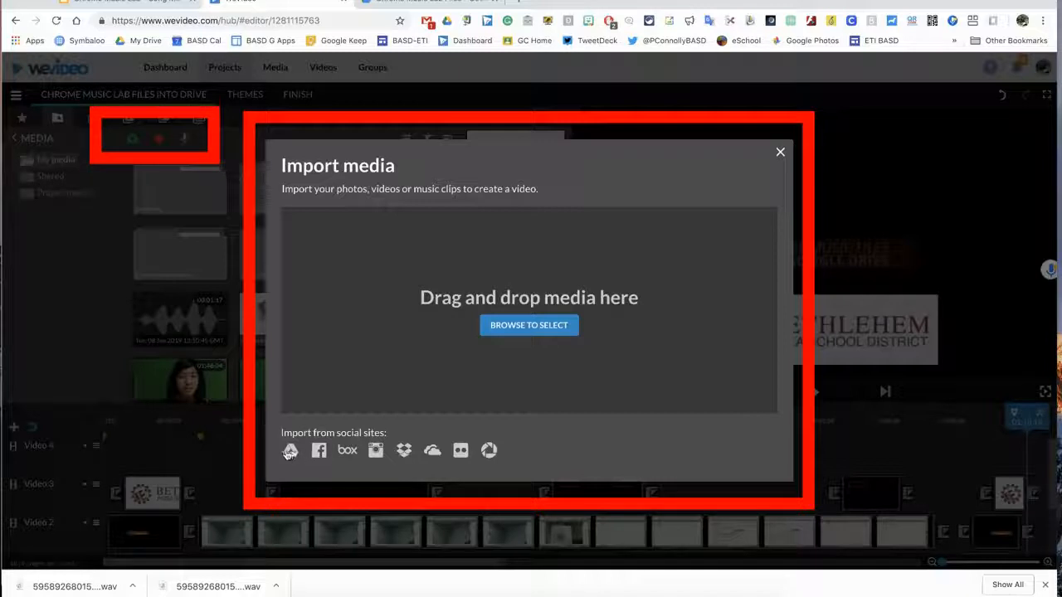
Step: Choose Google Drive as the import source to list the My Drive folders
left_click(290, 451)
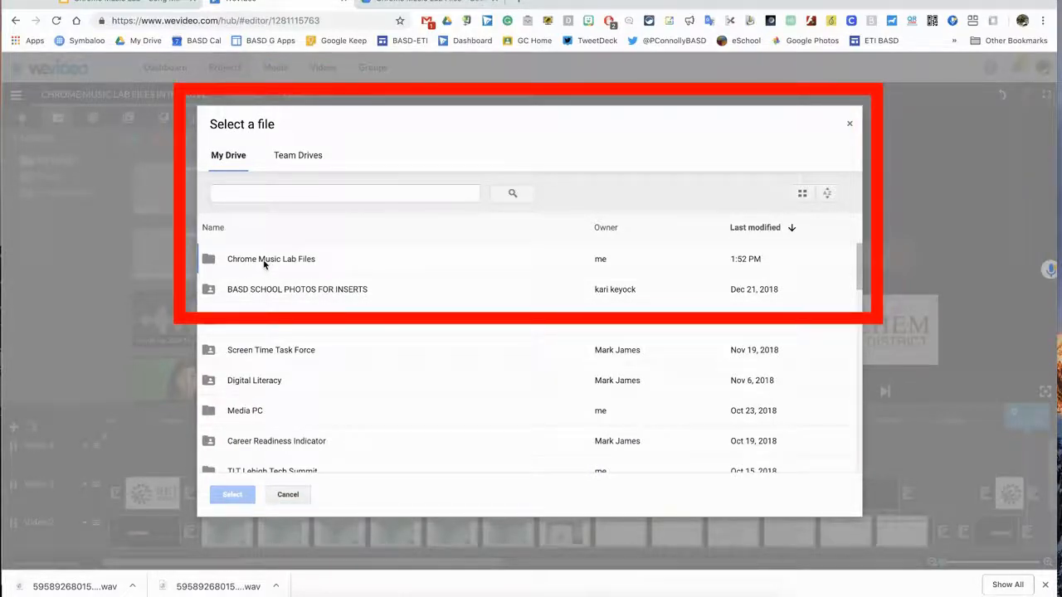
Step: Import the WAV from Chrome Music Lab Files, then close Song Maker's share-link panel
double_click(271, 258)
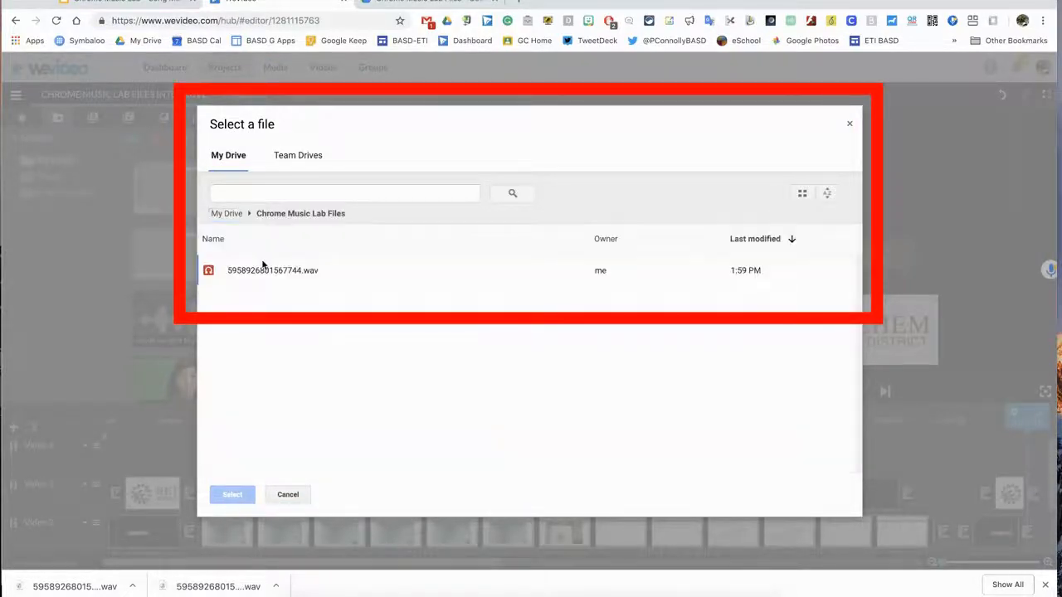
left_click(272, 270)
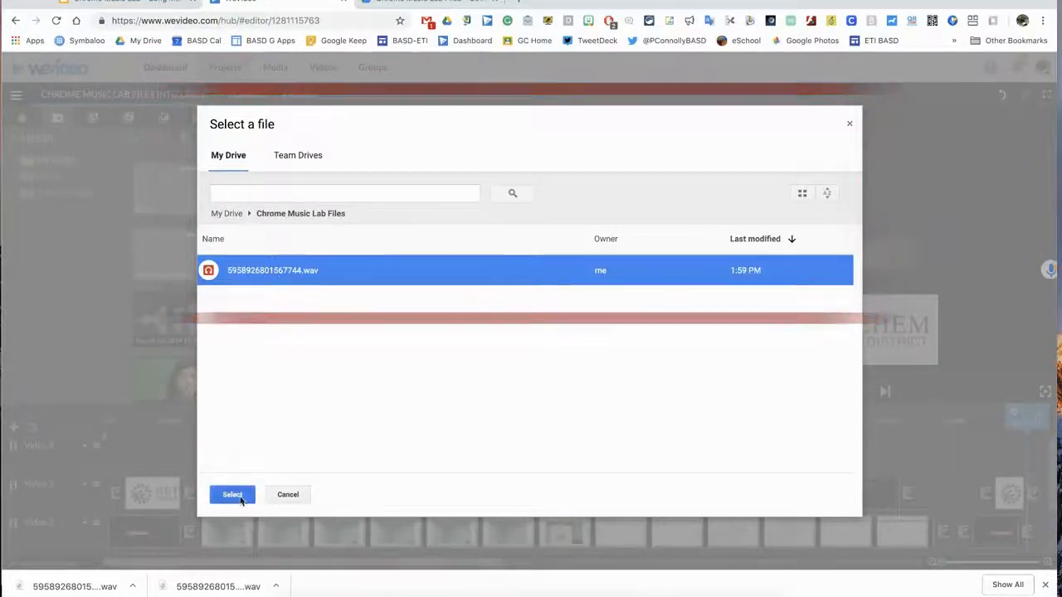
left_click(233, 495)
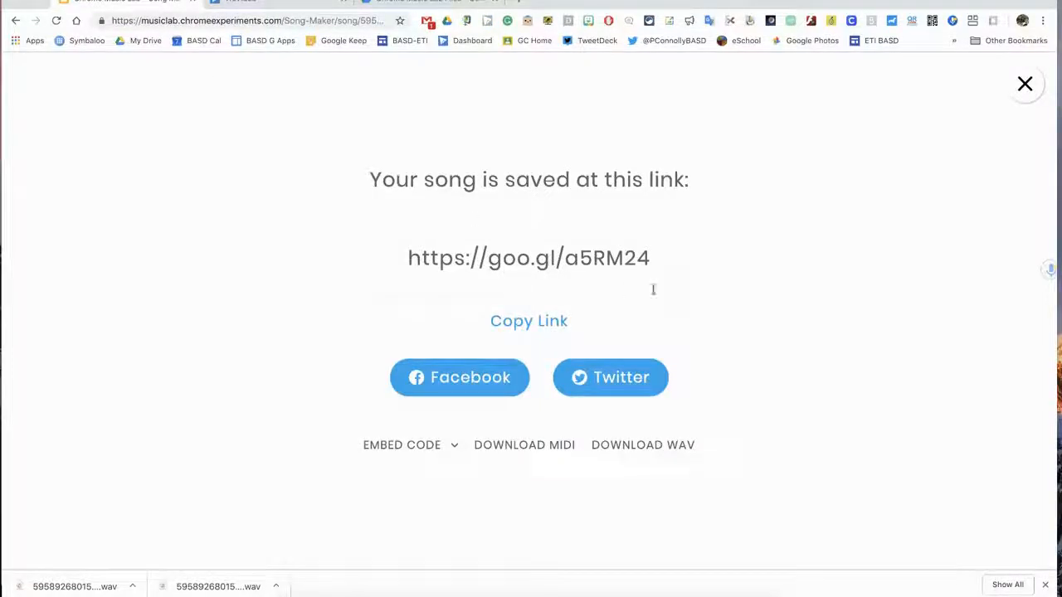
left_click(1025, 83)
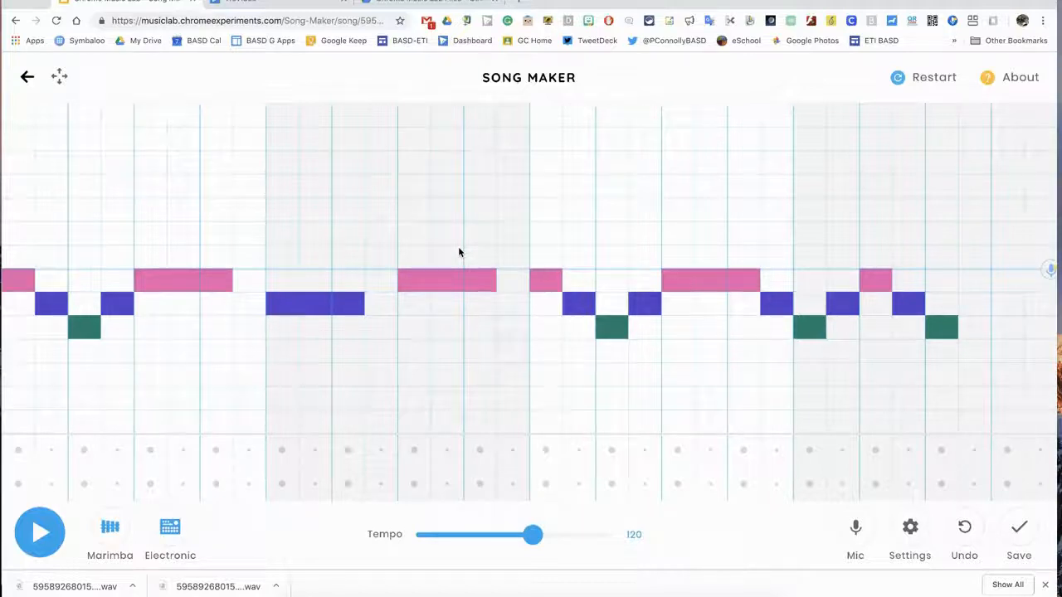
mouse_move(473, 251)
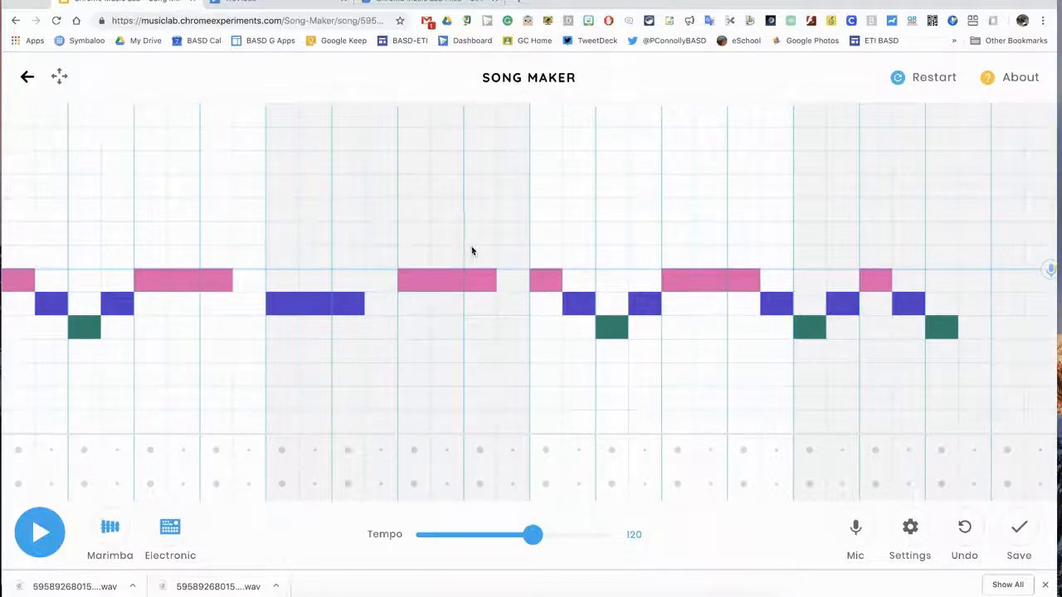
left_click(39, 532)
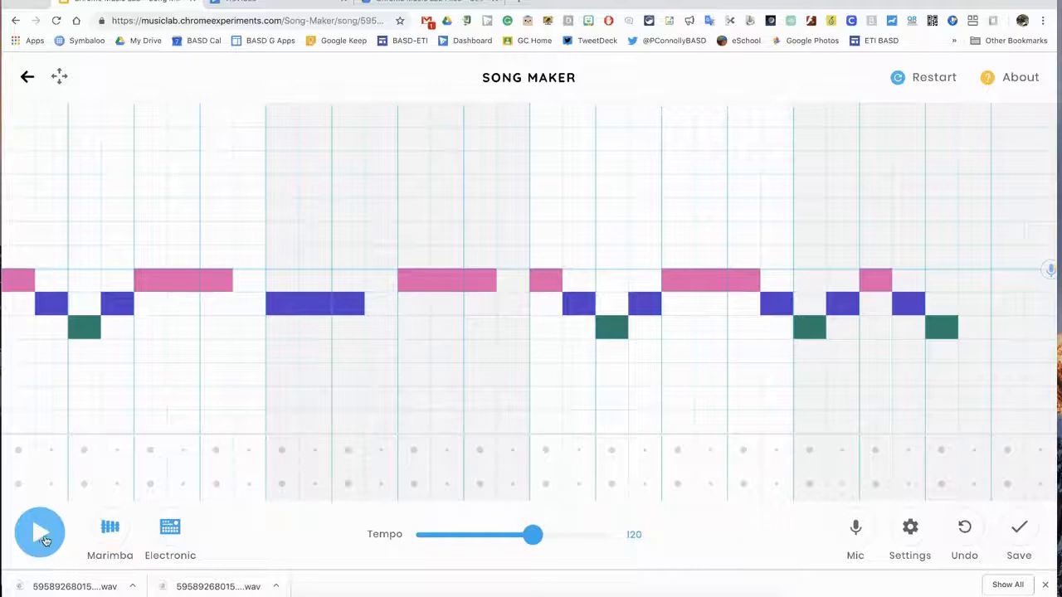
left_click(39, 533)
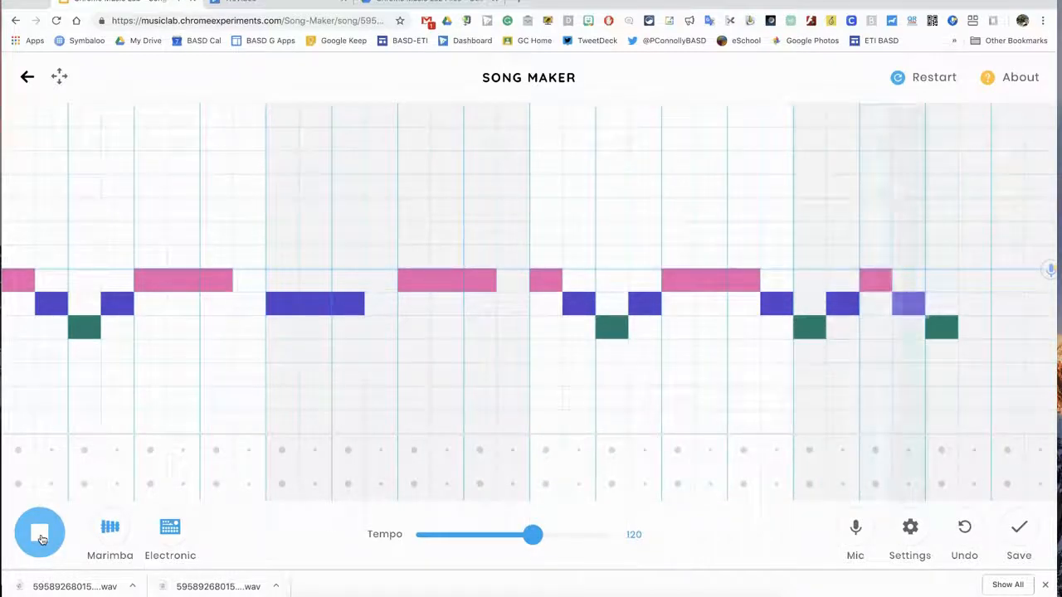
left_click(39, 533)
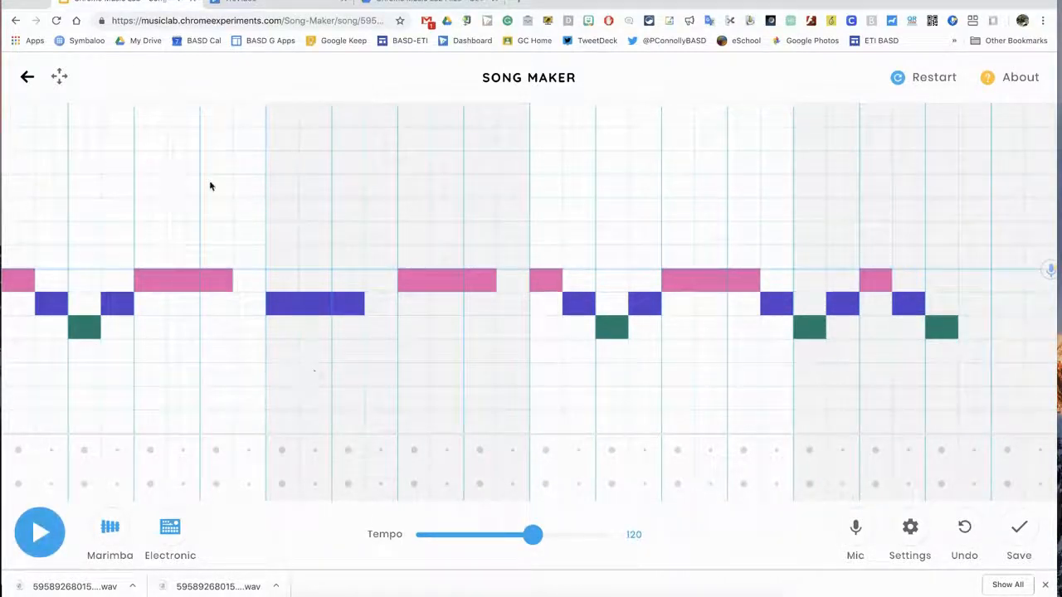